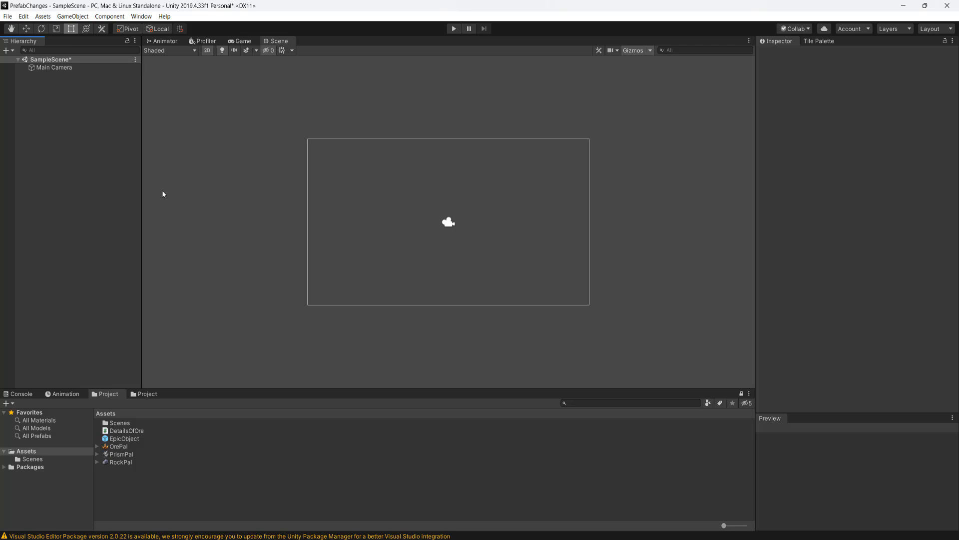
mouse_move(141, 443)
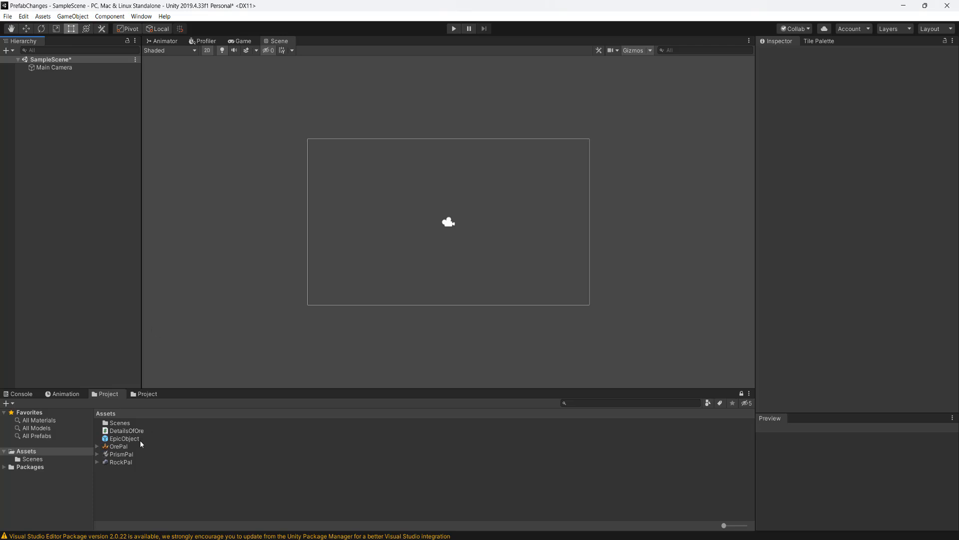
Step: Open the EpicObject prefab from the Project window in Prefab Mode
click(123, 438)
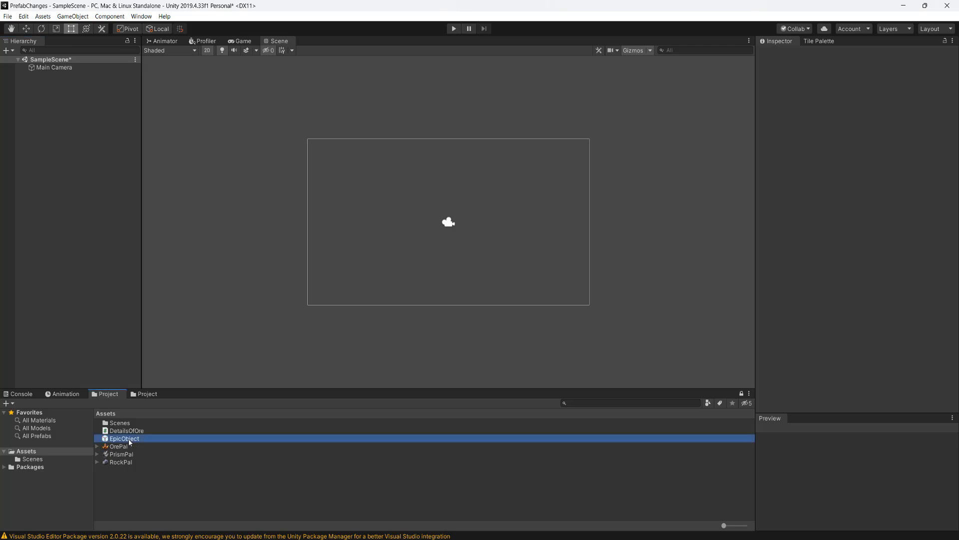
double_click(123, 438)
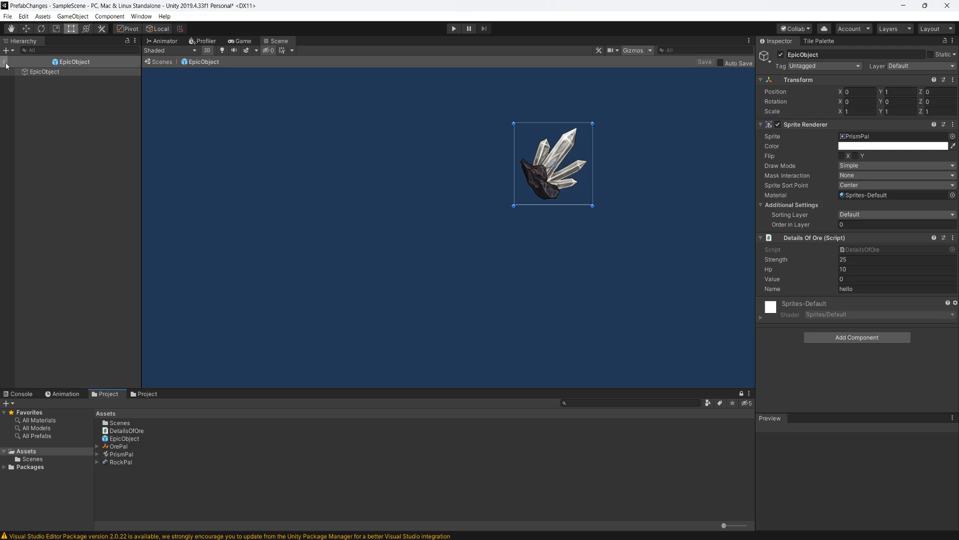
Step: Place the scene instance at X 2, Y -2, then set the prefab's Strength to 26 and Hp to 11
click(6, 62)
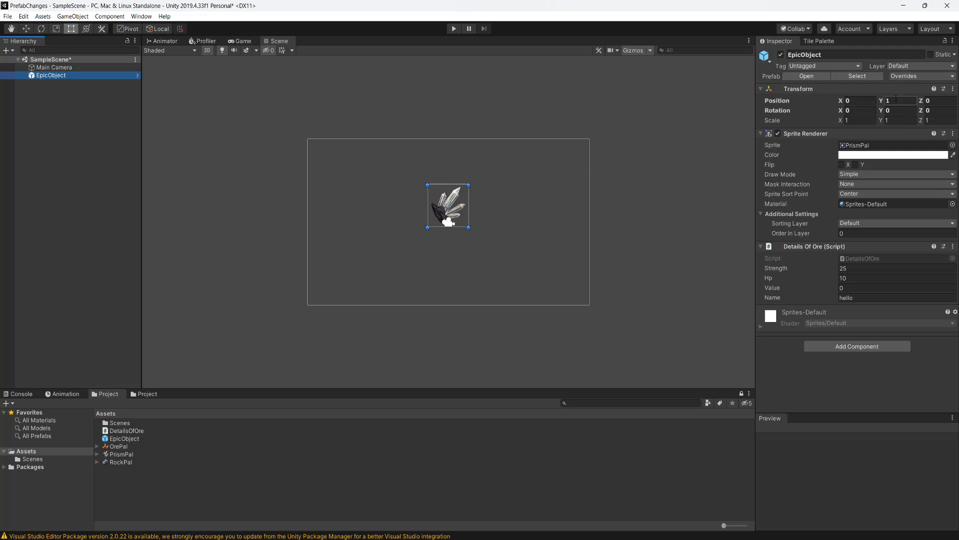
click(856, 100)
text(2)
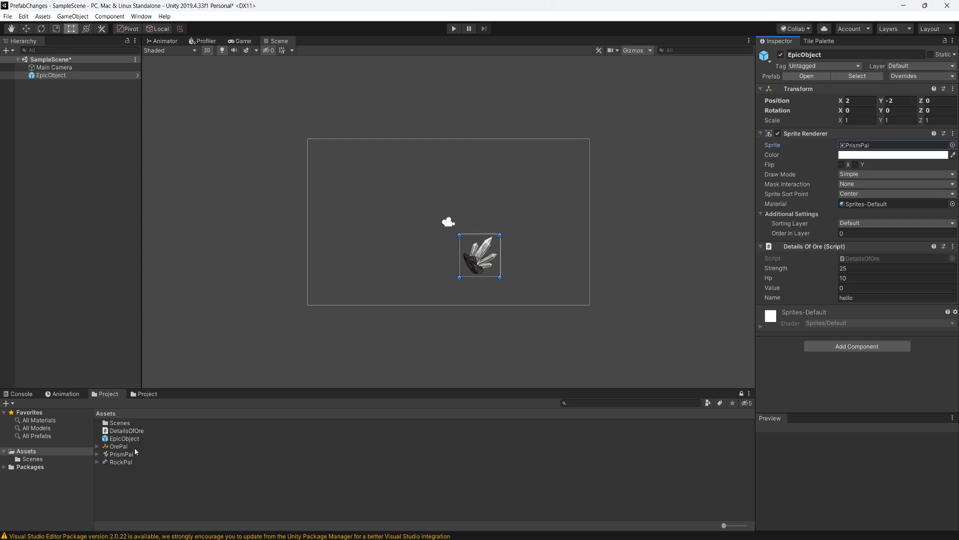
click(894, 145)
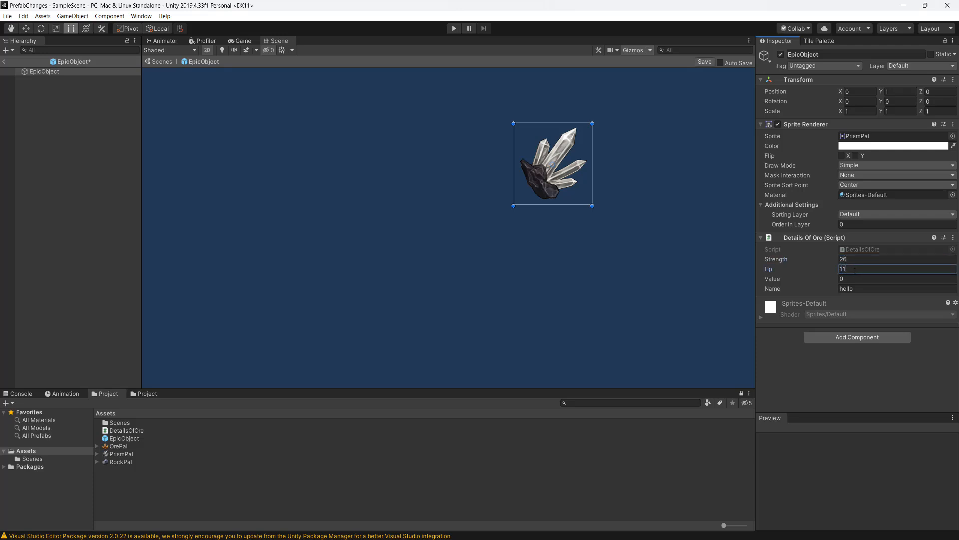
Step: Set the prefab's Value to 1, Name to prism and sprite to OrePal, then leave Prefab Mode
click(897, 279)
text(1)
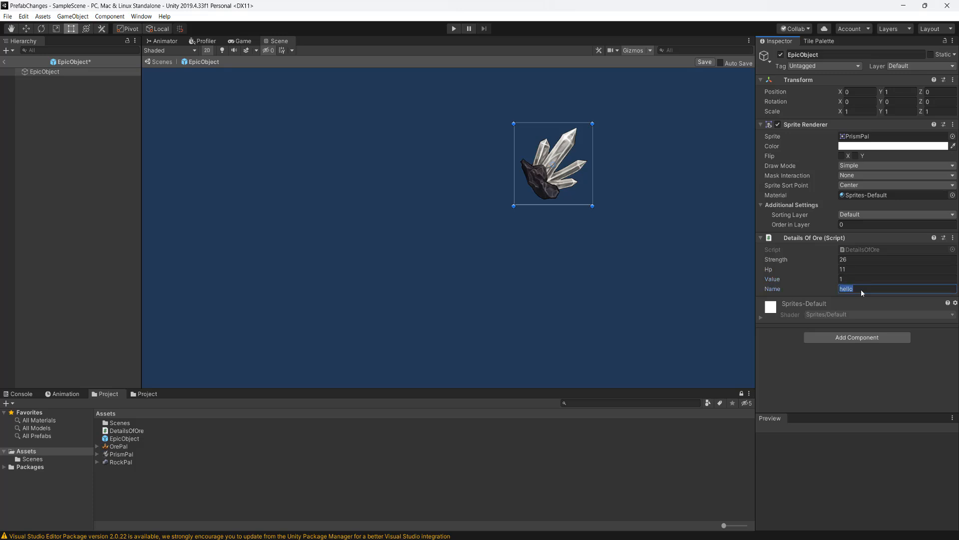
text(prism)
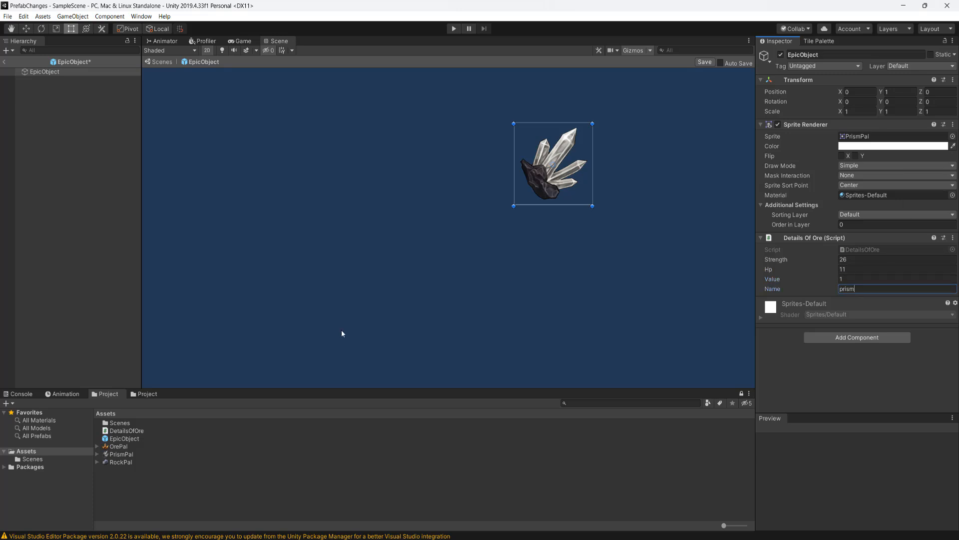
click(117, 446)
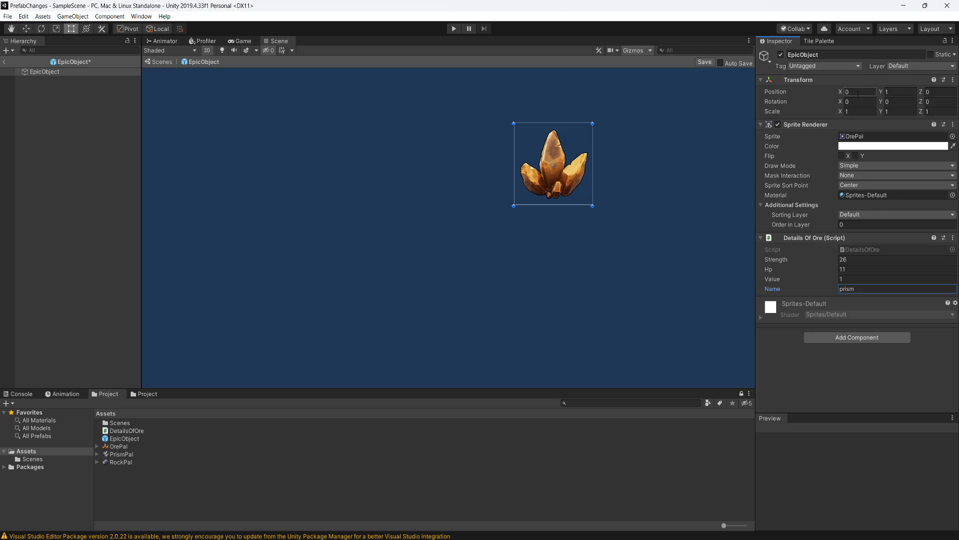
click(858, 91)
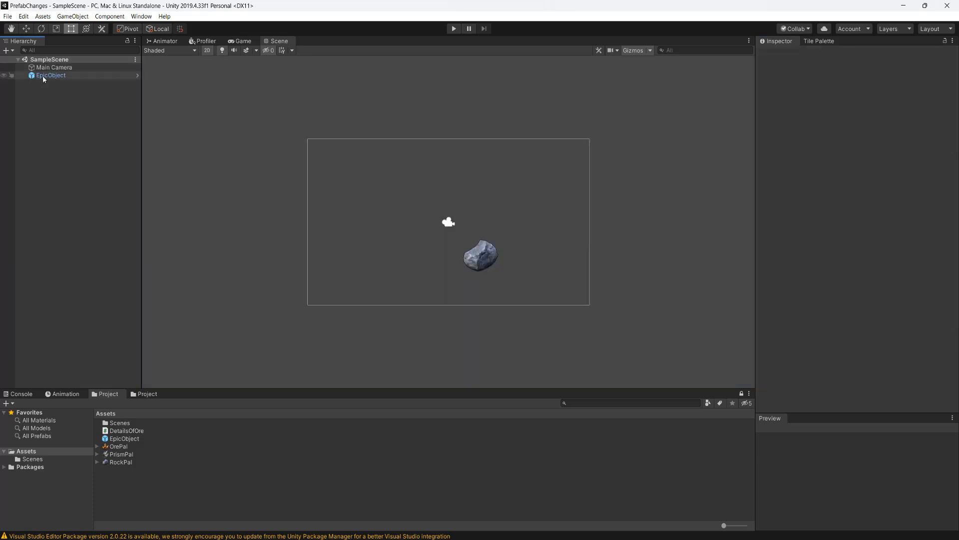
click(51, 75)
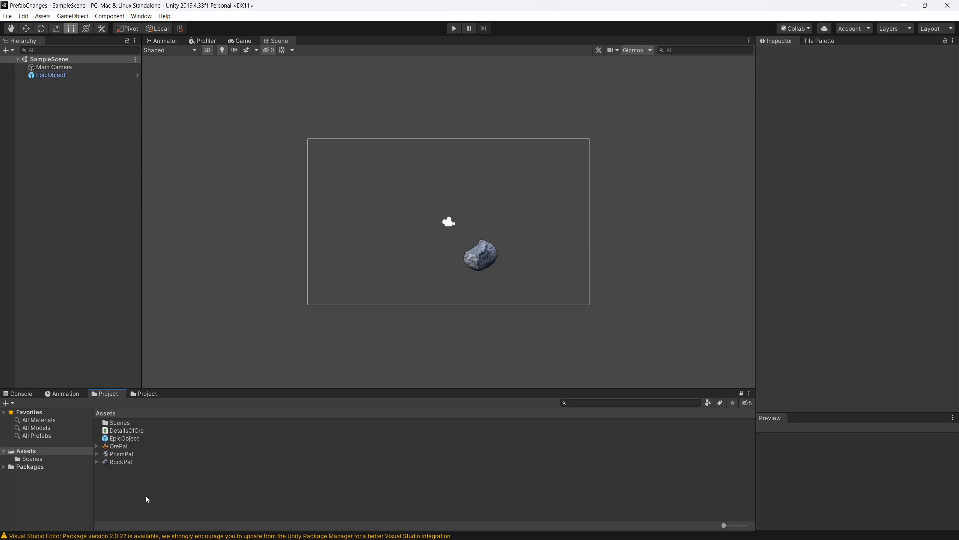
mouse_move(85, 455)
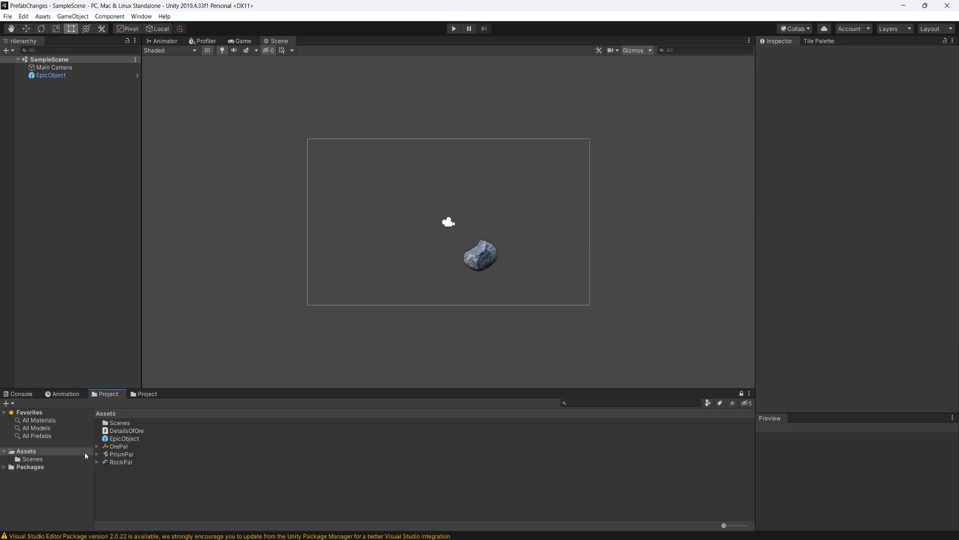
Step: Create a new folder named Editor under Assets
click(26, 451)
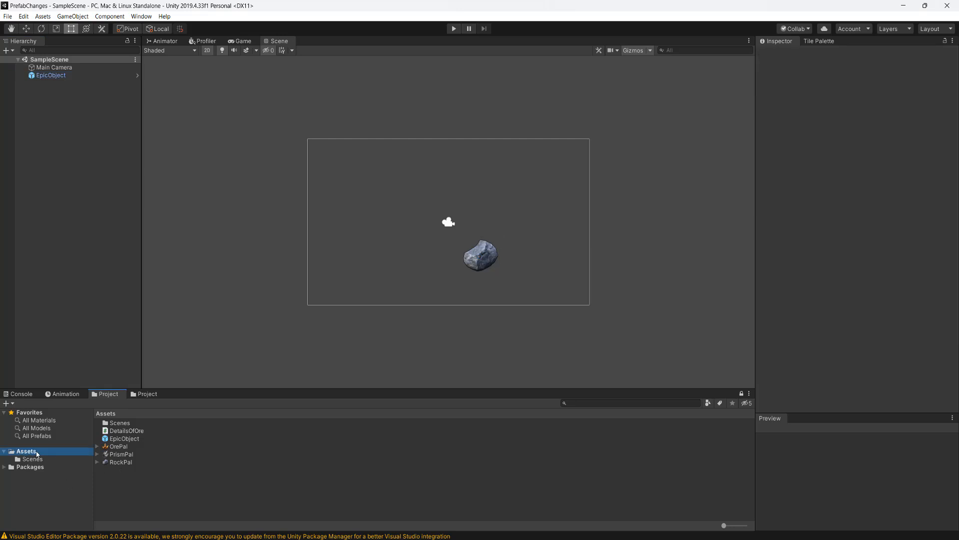
right_click(37, 453)
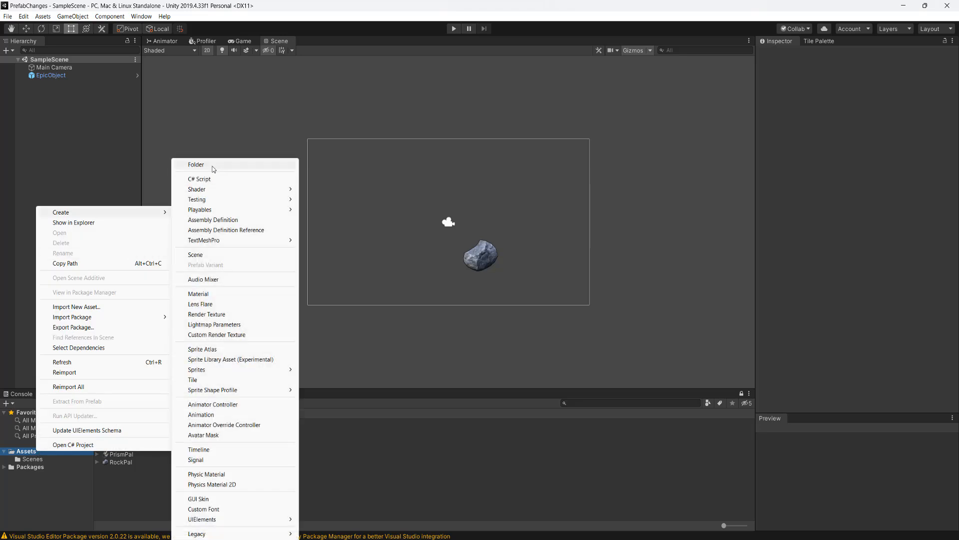
click(196, 164)
text(Editor)
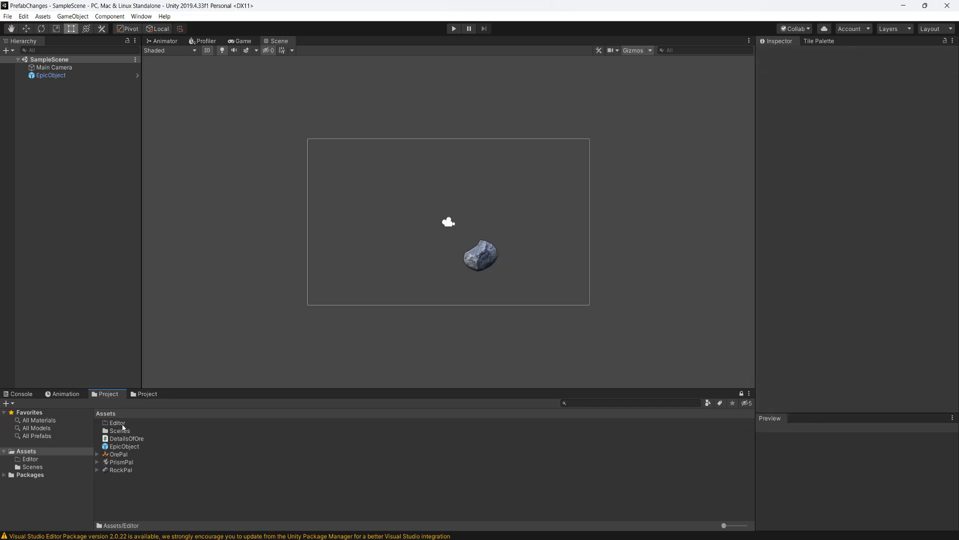
Step: Create a C# script named RestorePrefabsDefault inside the Editor folder
right_click(117, 422)
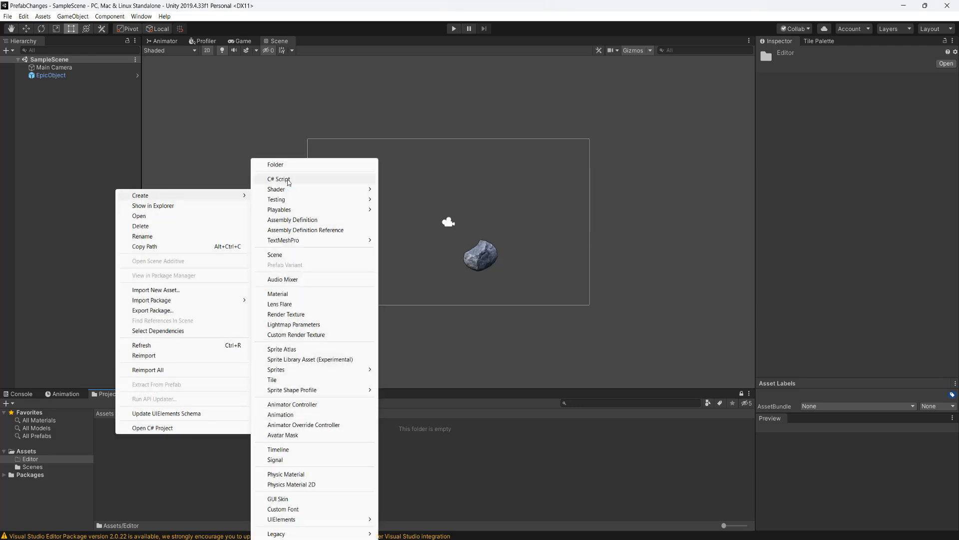
click(279, 179)
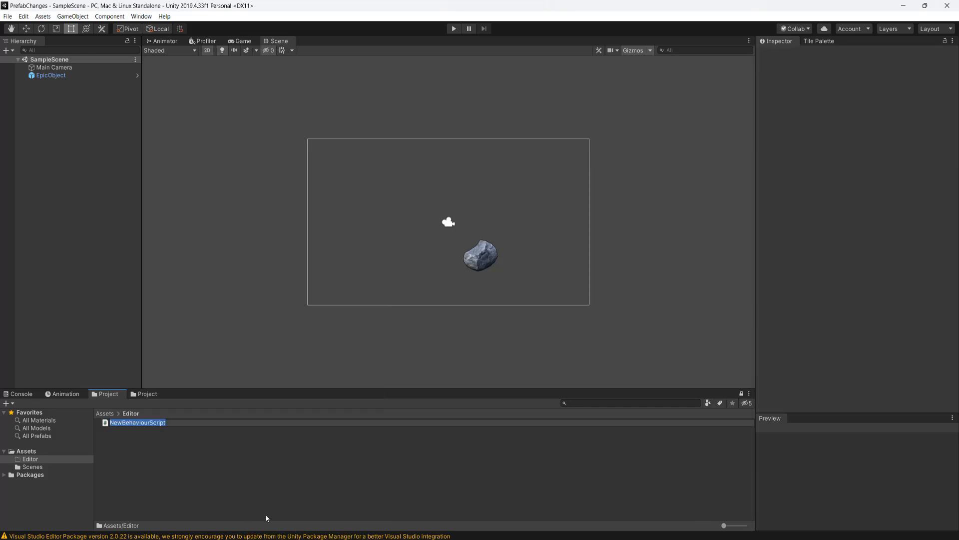
text(RestorePrefabsDefault)
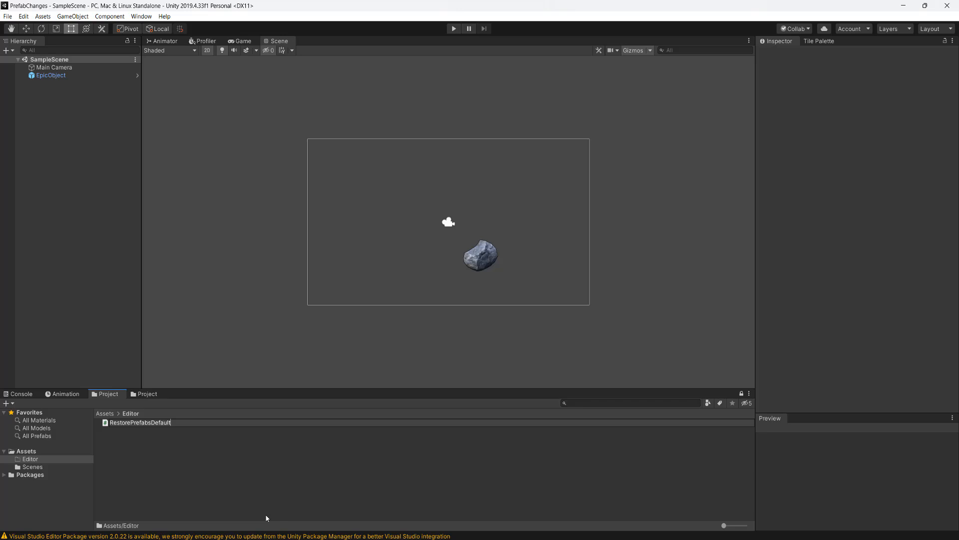
click(139, 421)
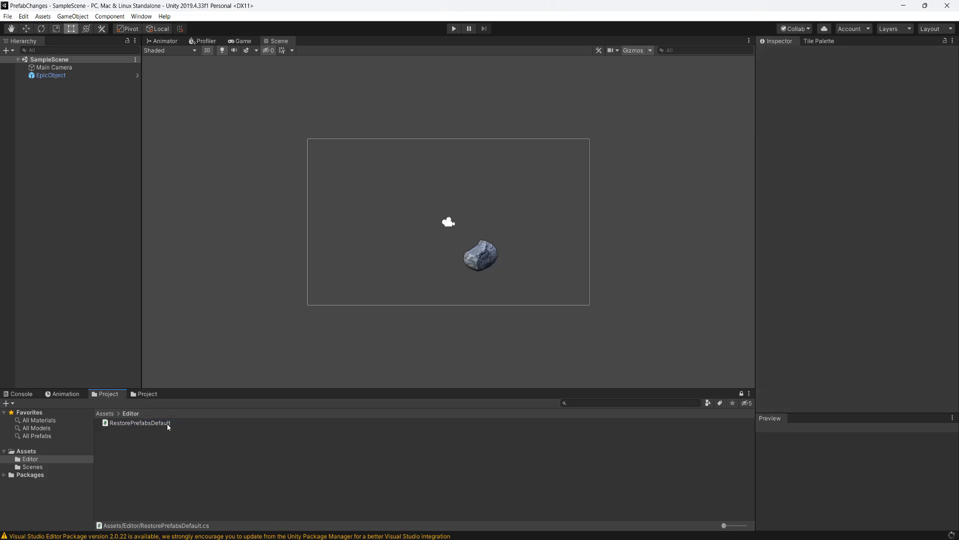
click(139, 422)
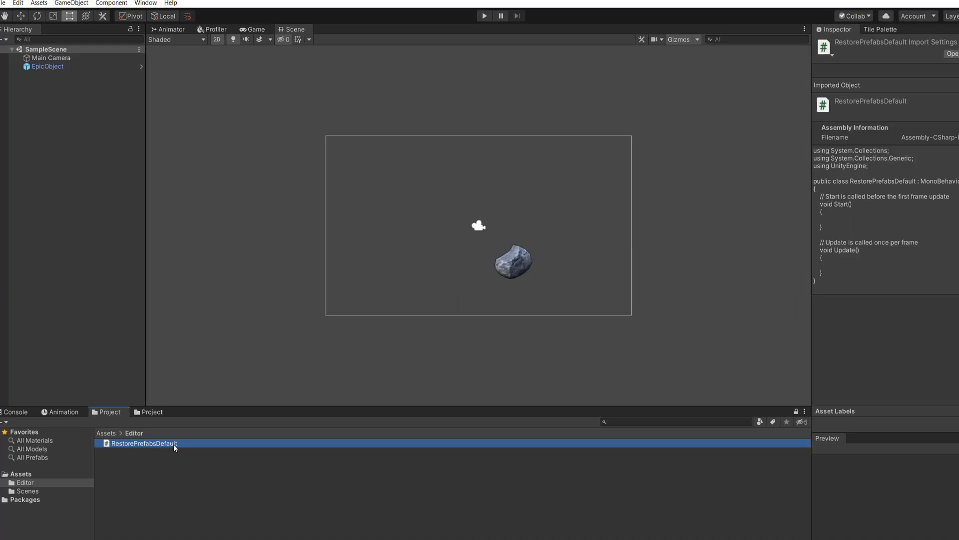
Step: Add UNITY_EDITOR guards, a UnityEditor using, and a [MenuItem] static RevertPrefabOverrides method replacing Start and Update
double_click(143, 443)
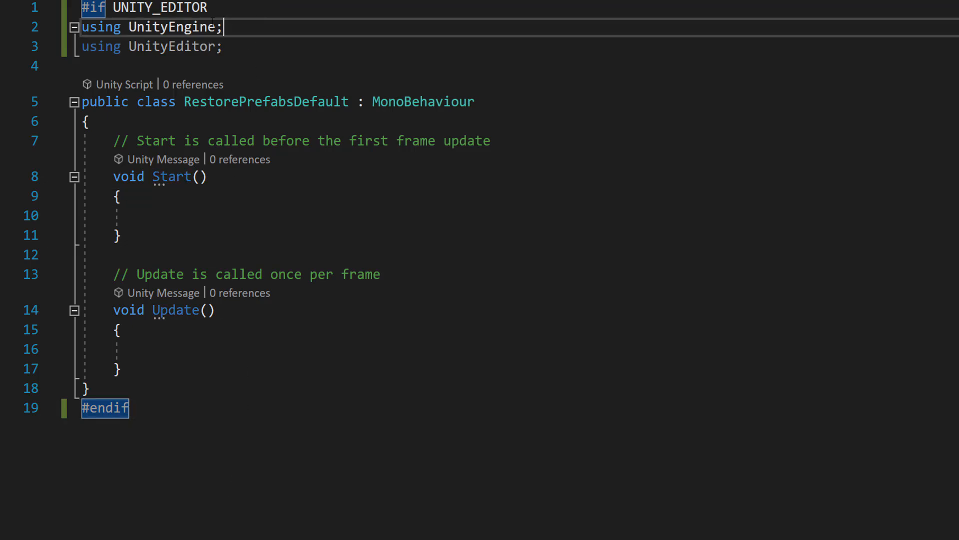
click(107, 47)
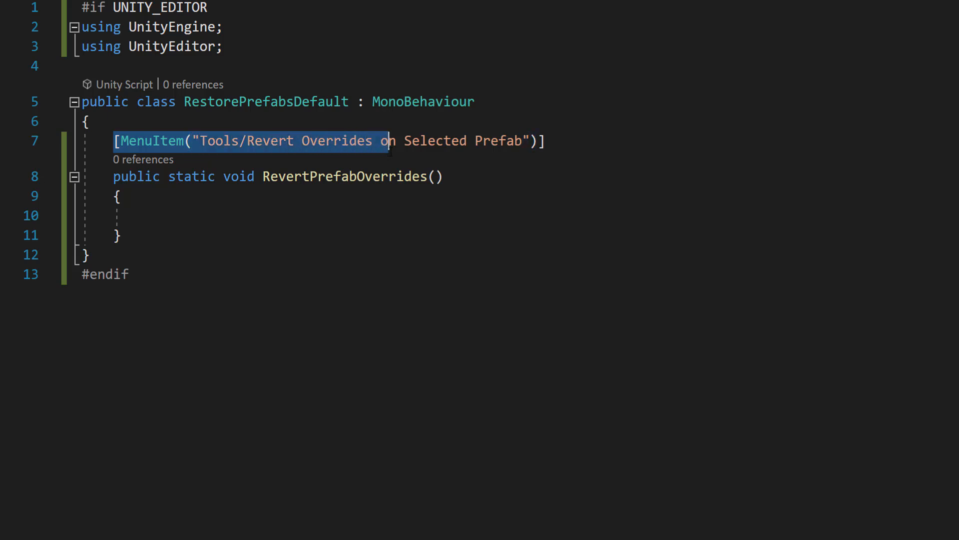
Step: Read Selection.activeGameObject into selectedObject and log a warning then return when it is null
click(122, 196)
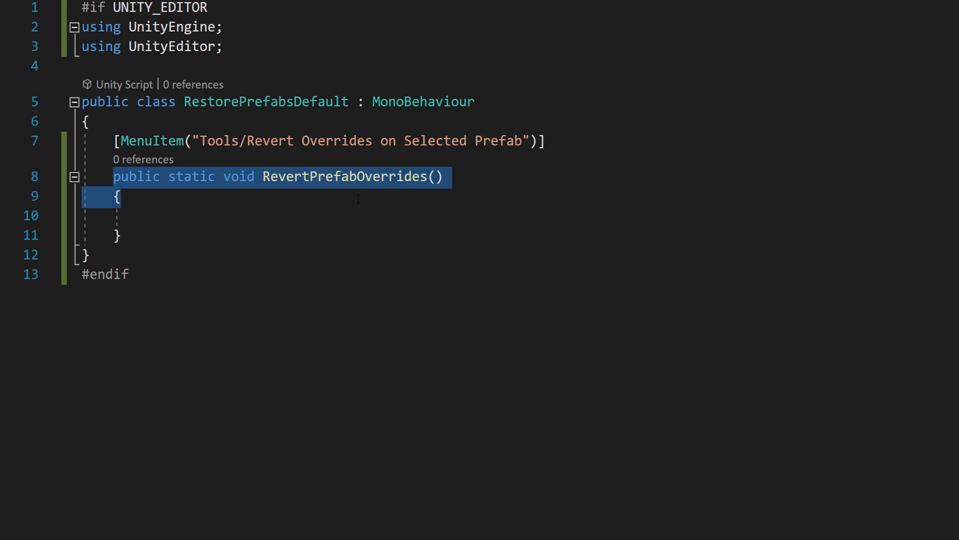
click(153, 215)
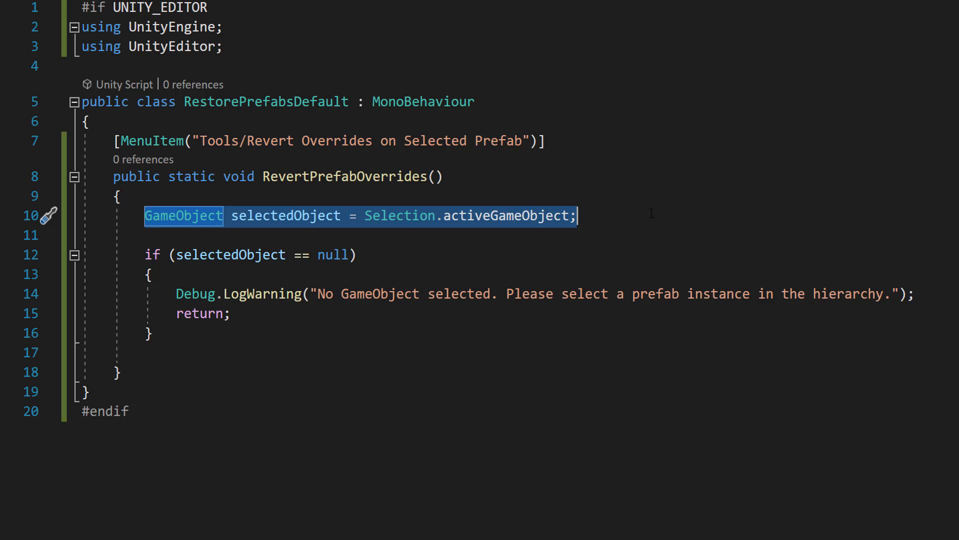
Step: Call PrefabUtility.RevertPrefabInstance(selectedObject, InteractionMode.UserAction) after the null check
text(PrefabUtility.RevertPrefabInstance(selectedObject, InteractionMode.UserAction);)
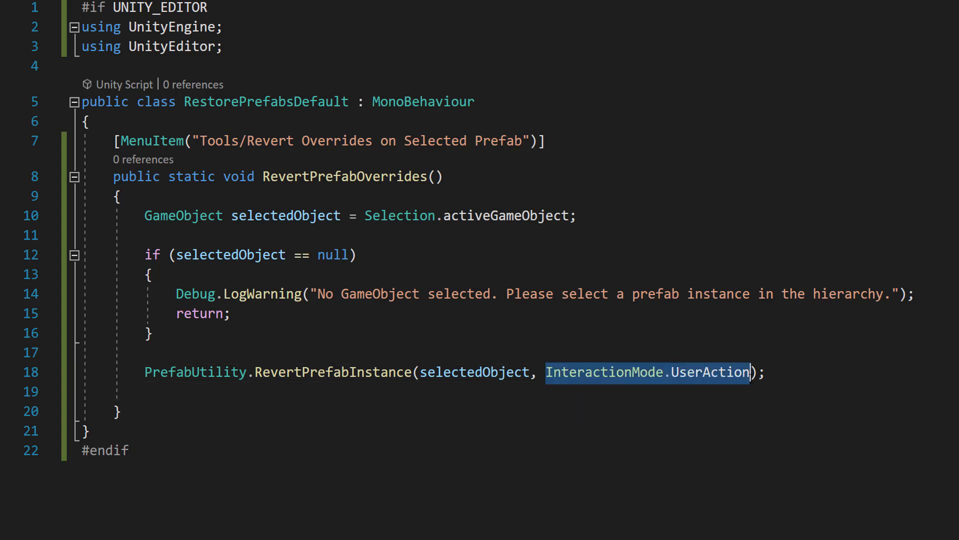
click(84, 431)
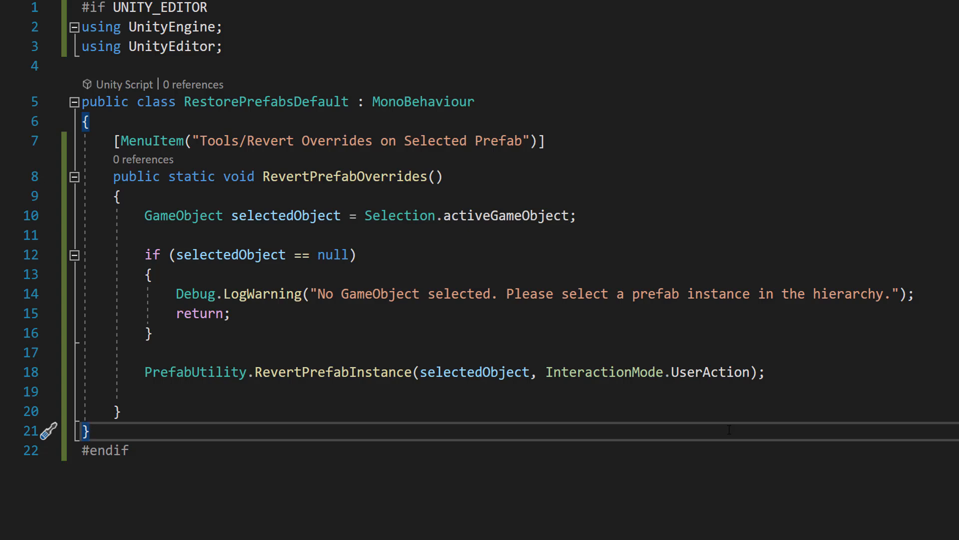
click(104, 451)
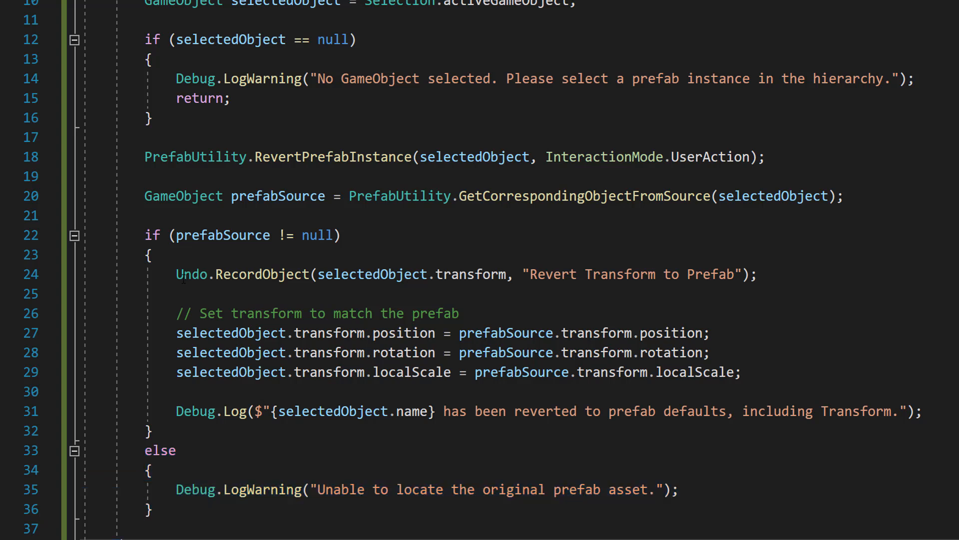
double_click(192, 274)
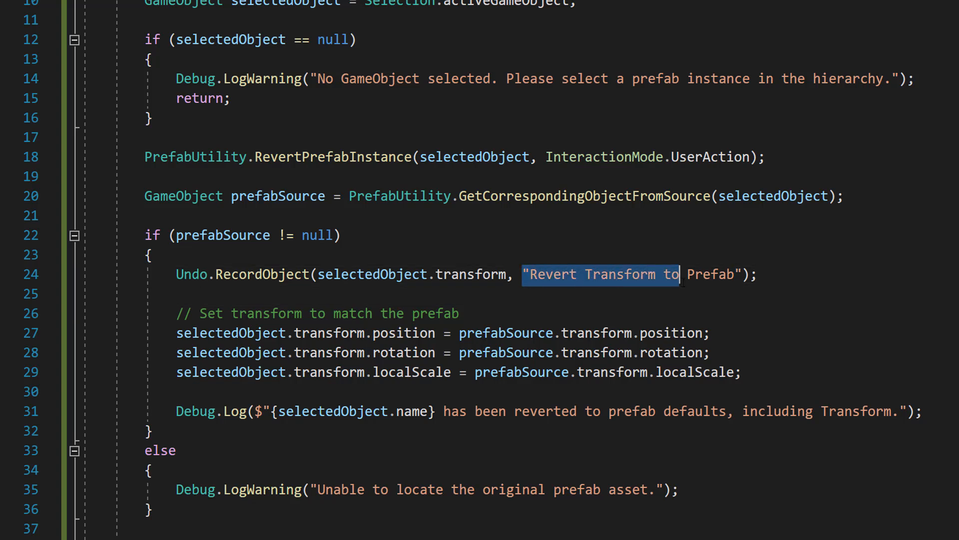
click(401, 236)
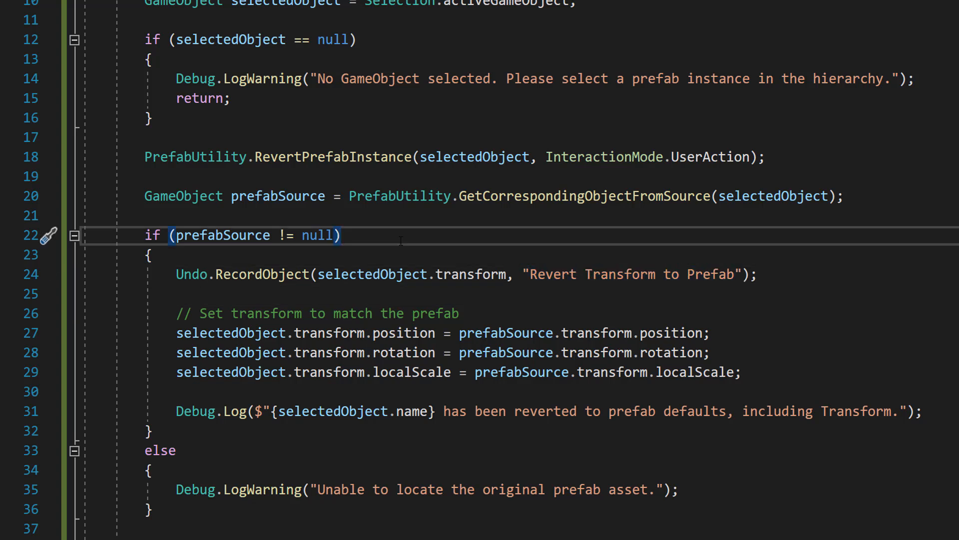
click(343, 235)
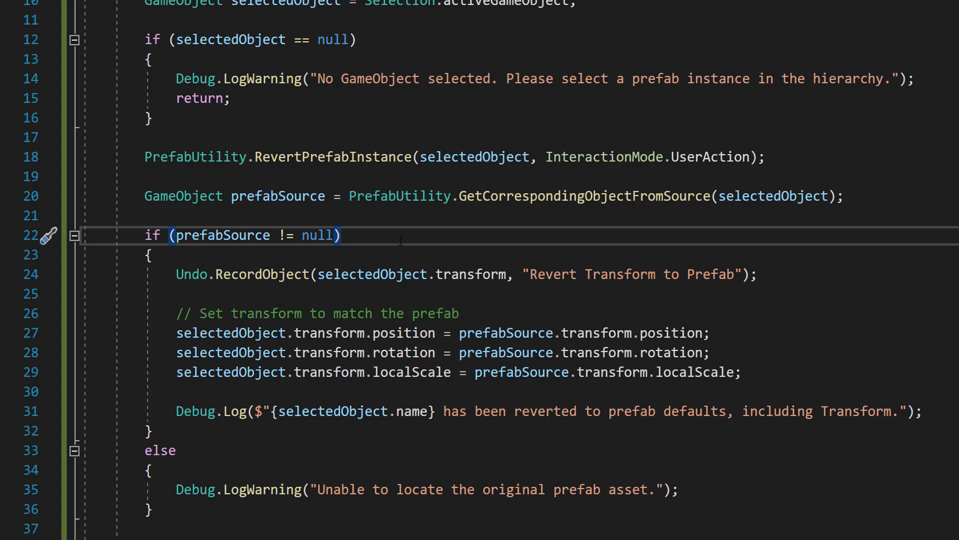
click(340, 235)
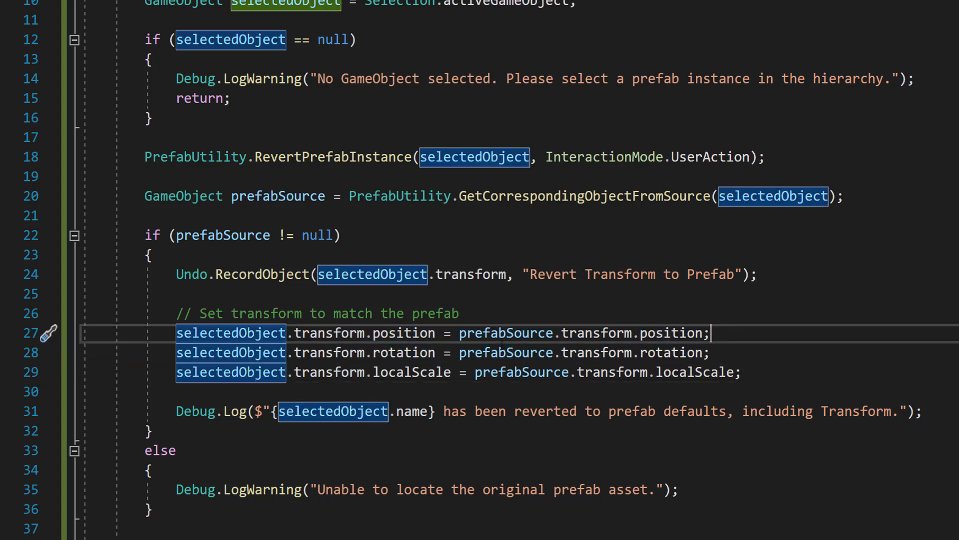
click(300, 353)
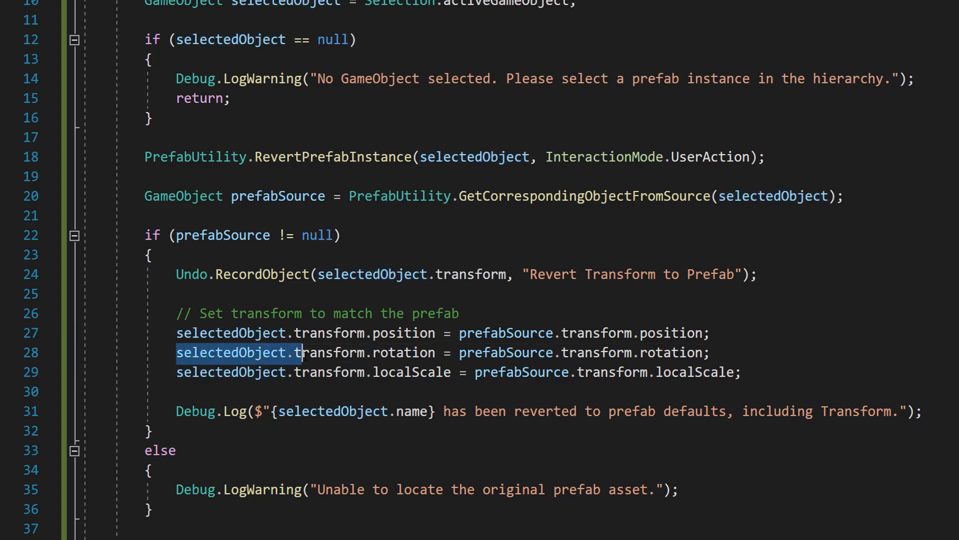
double_click(237, 352)
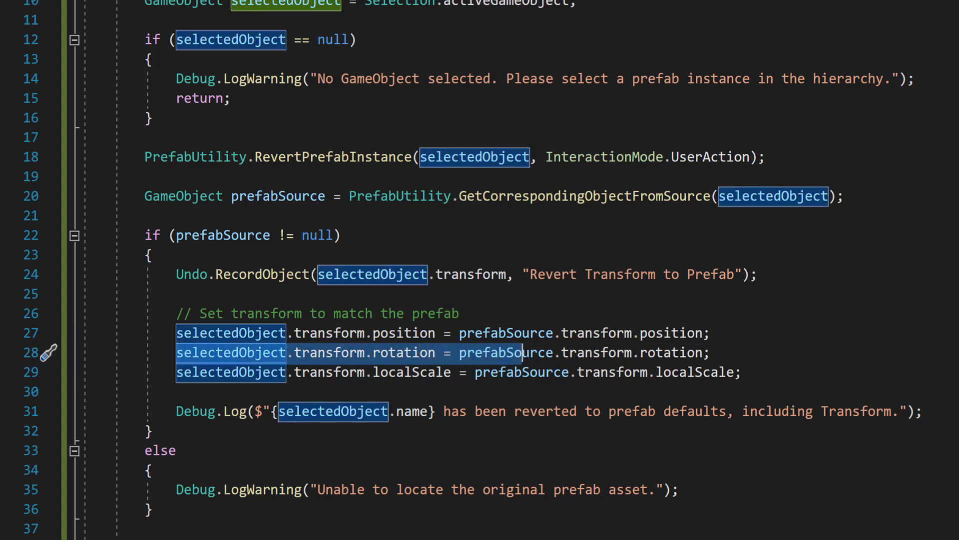
click(708, 353)
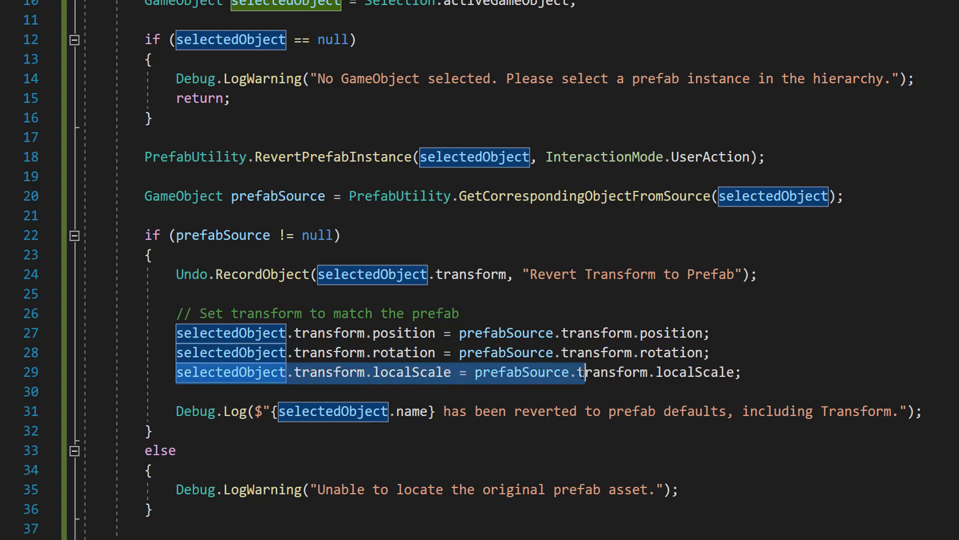
click(708, 331)
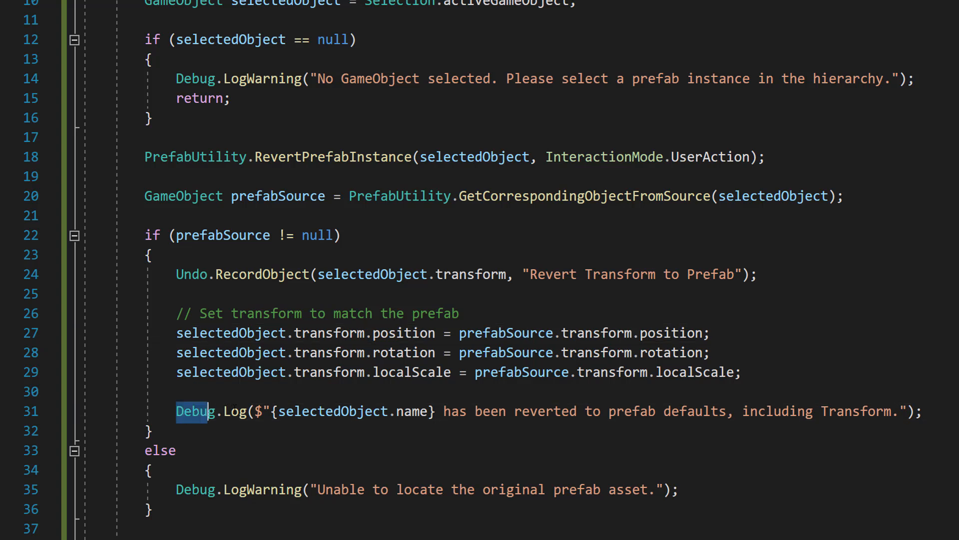
click(150, 430)
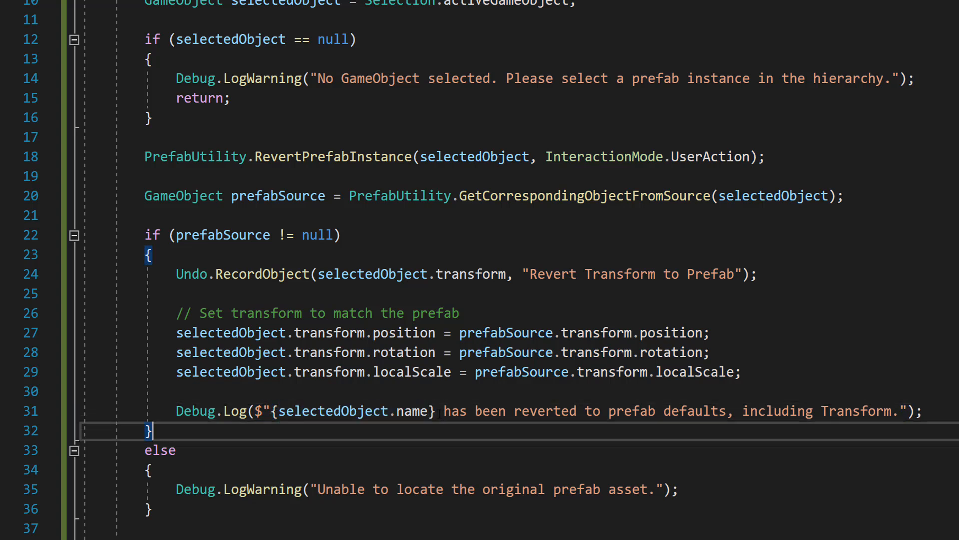
double_click(454, 410)
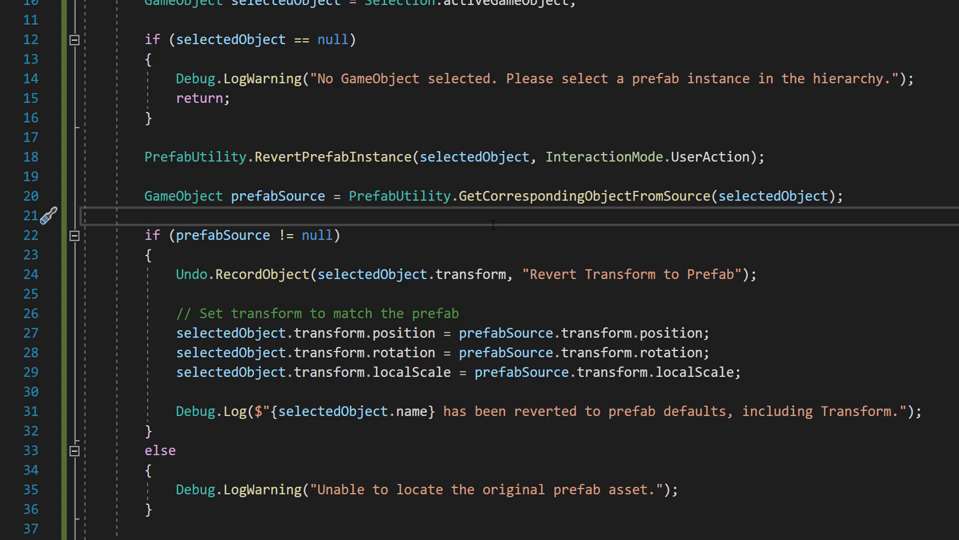
double_click(328, 157)
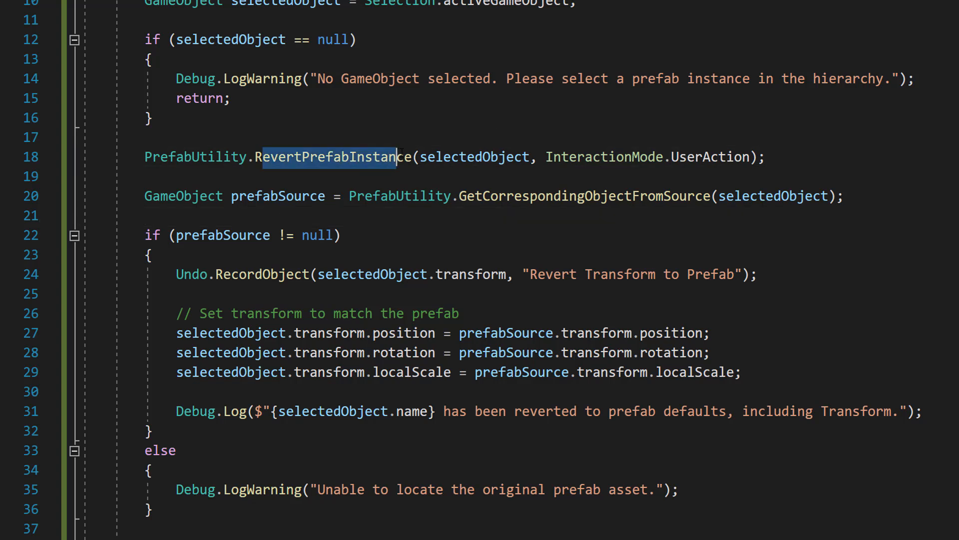
click(438, 138)
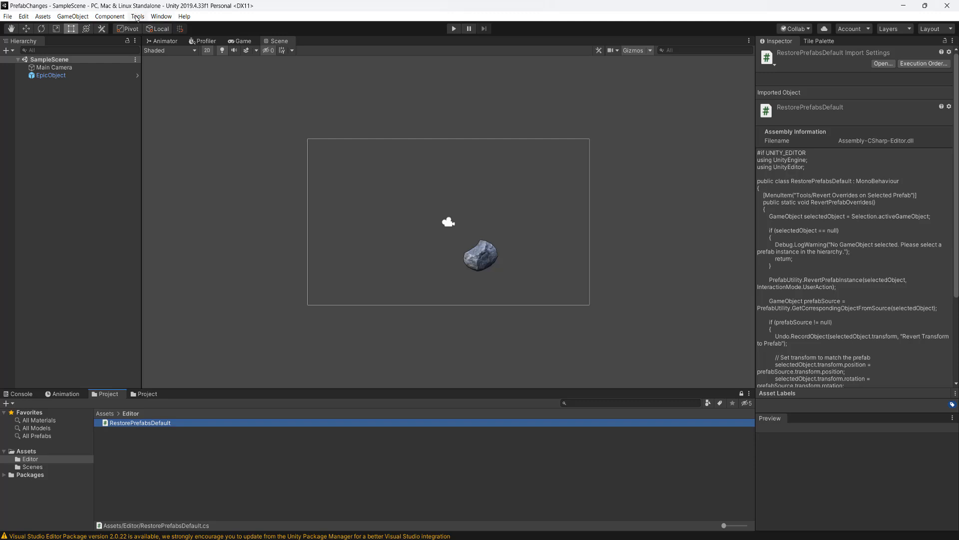
Step: Run Tools > Revert Overrides on Selected Prefab with no selection, then select EpicObject in the Hierarchy
click(138, 16)
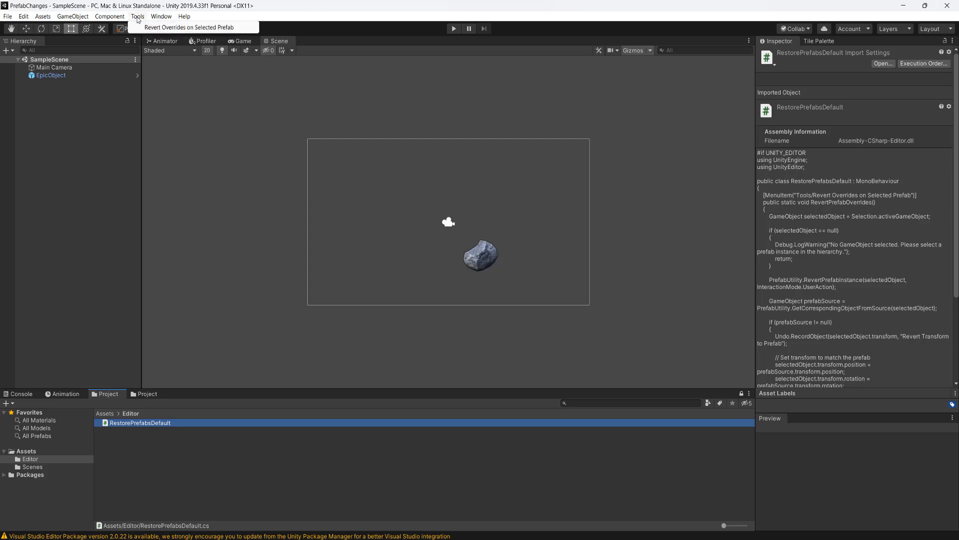
mouse_move(159, 28)
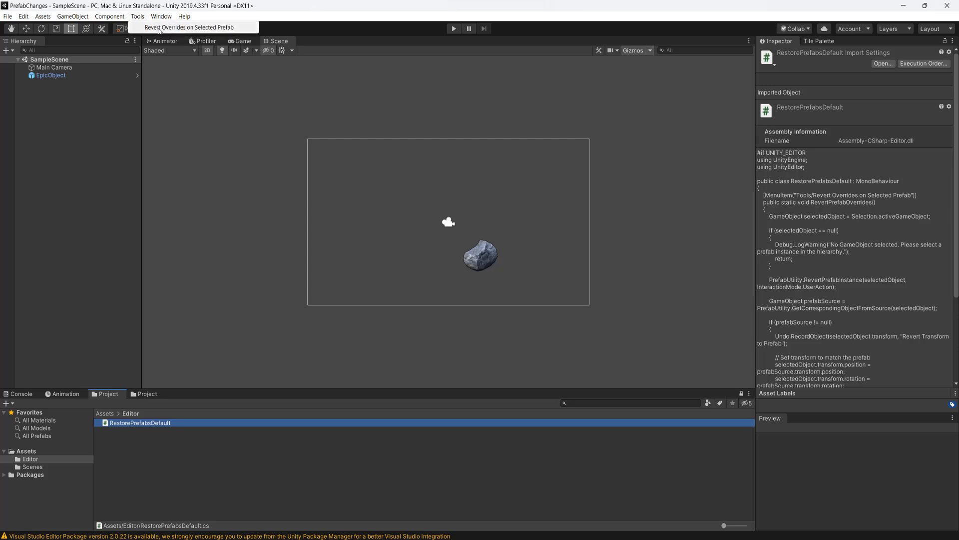
click(190, 28)
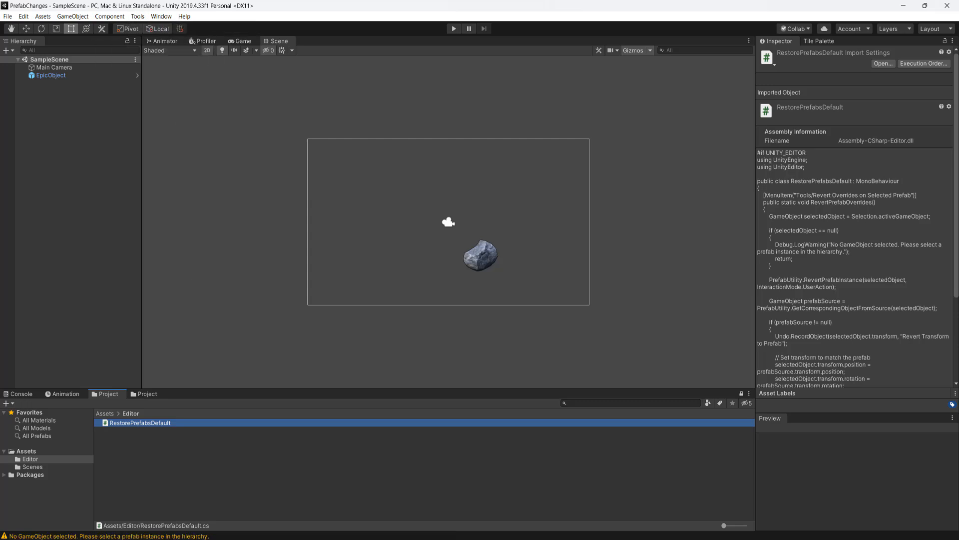
click(52, 75)
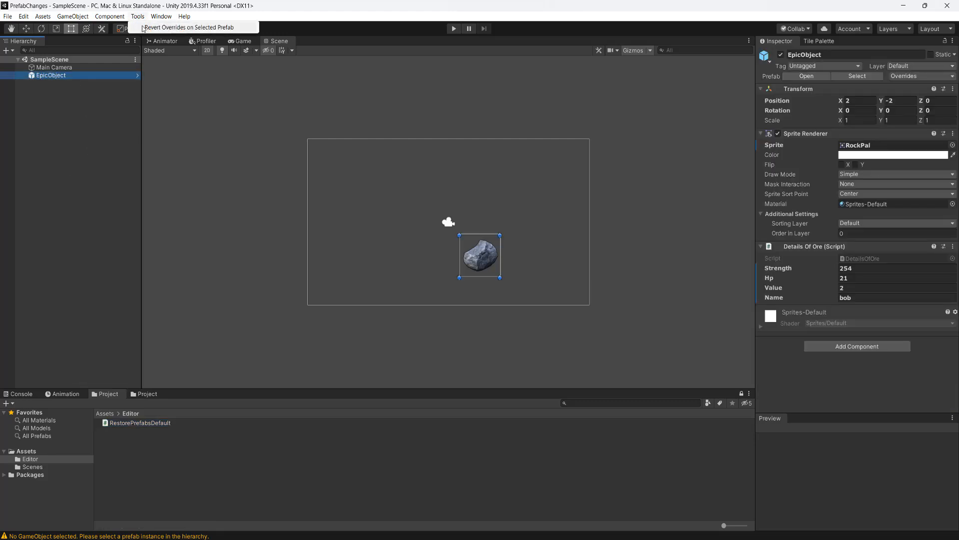
Step: Run the revert command on EpicObject and reselect it to confirm the OrePal sprite, position 3, 3 and Strength 26
click(191, 27)
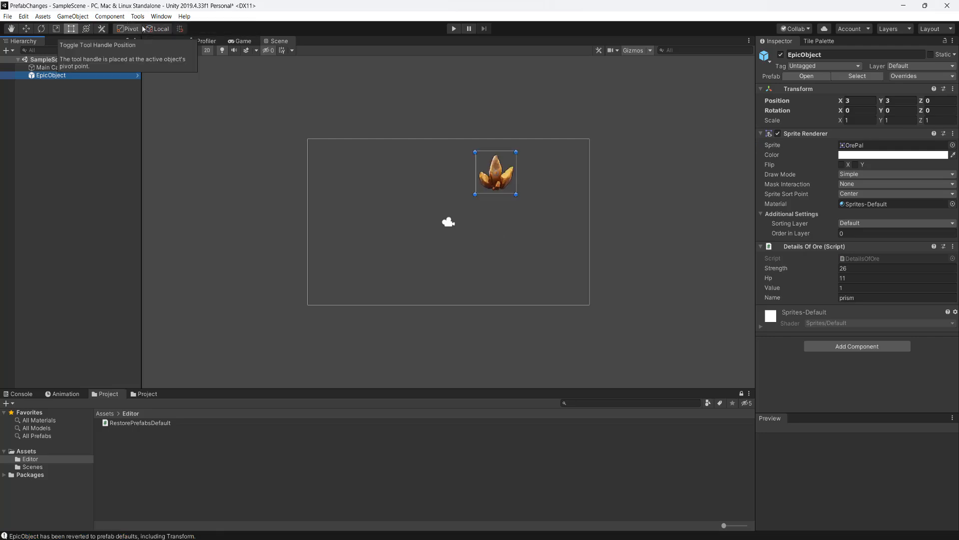
mouse_move(822, 157)
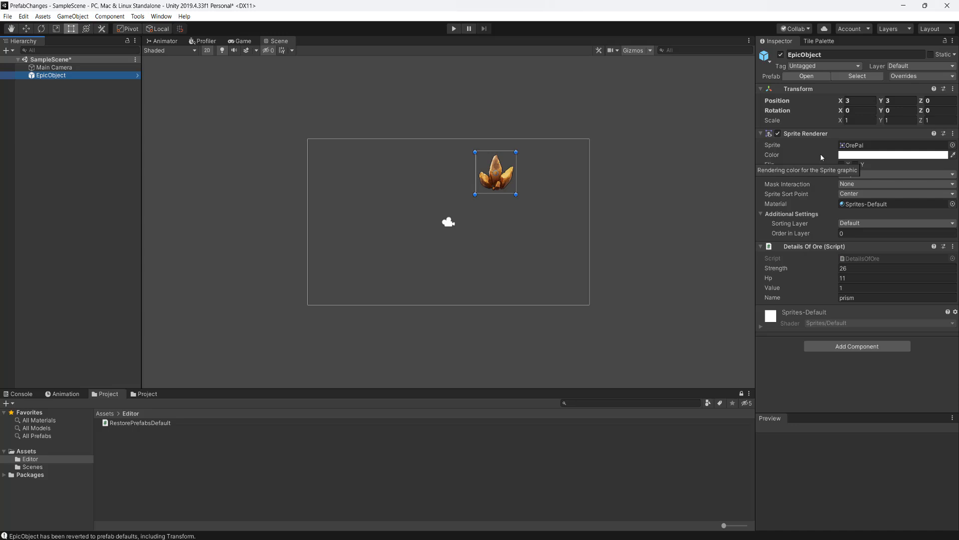
click(91, 99)
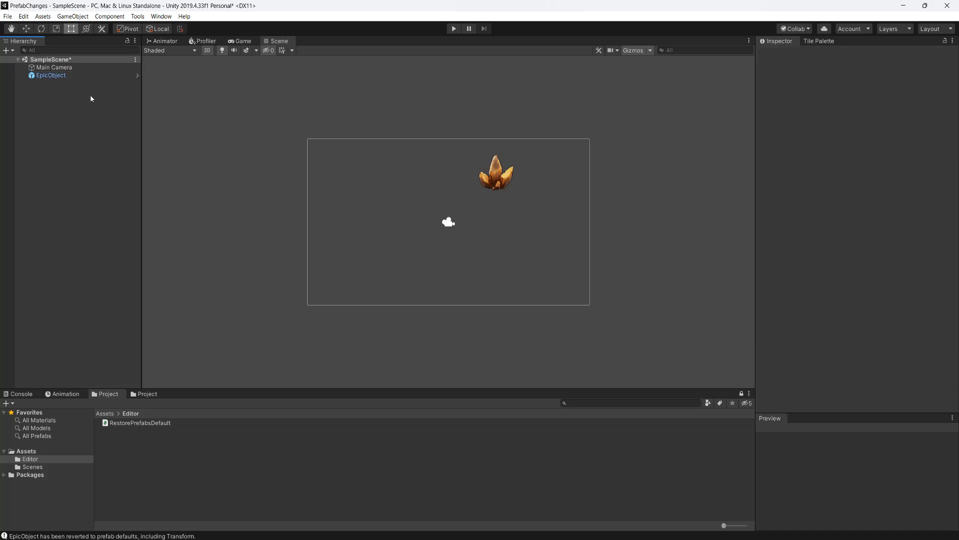
click(51, 75)
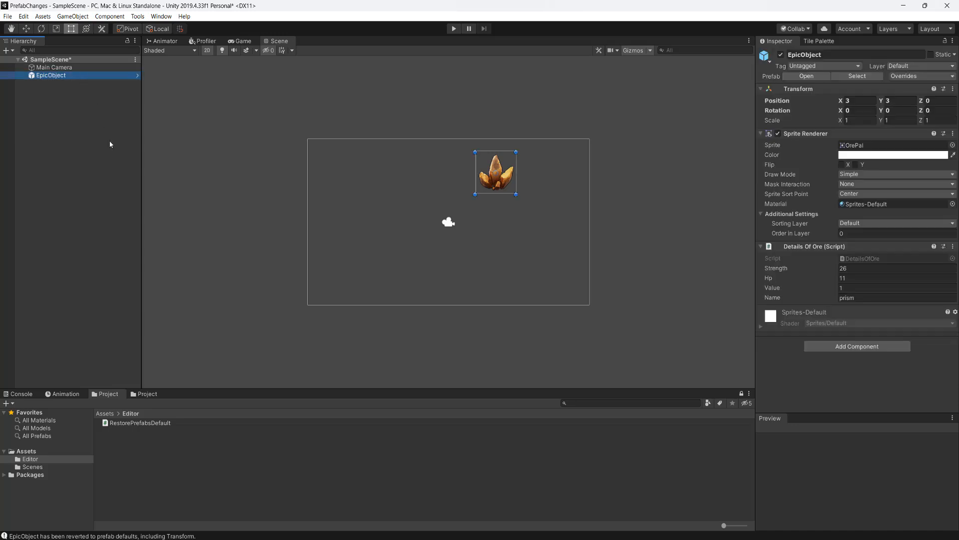
mouse_move(88, 99)
text(0)
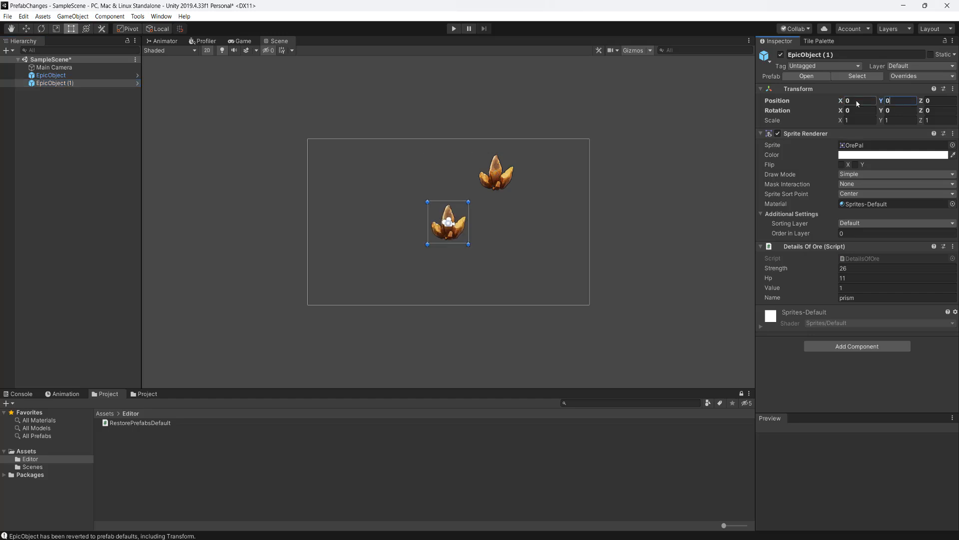
Step: Override EpicObject (1)'s sprite to RockPal, then select each EpicObject to compare their values
click(953, 145)
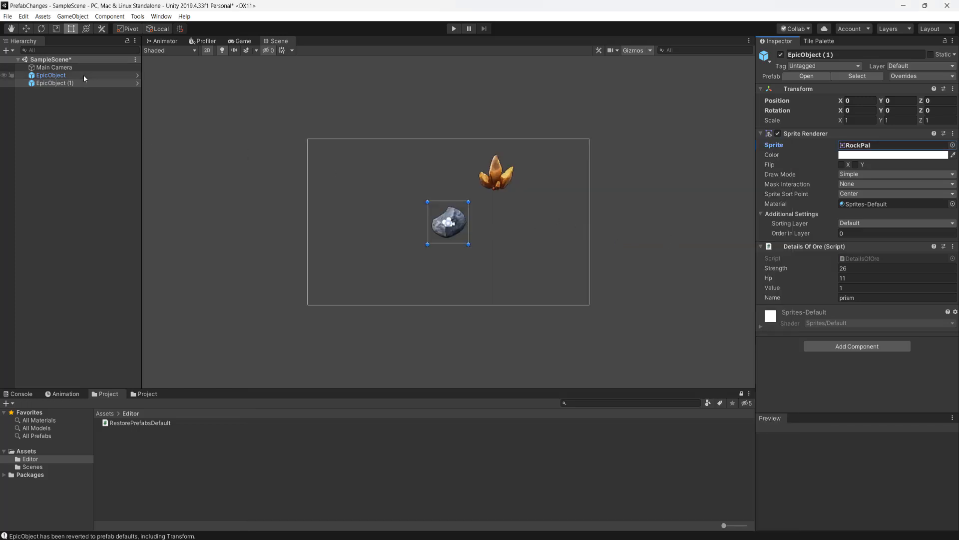
click(952, 145)
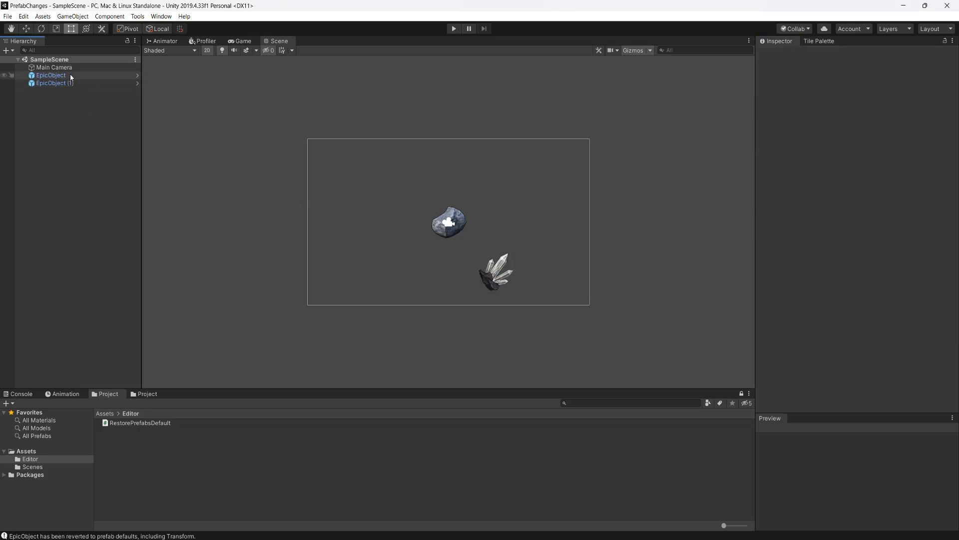
click(51, 75)
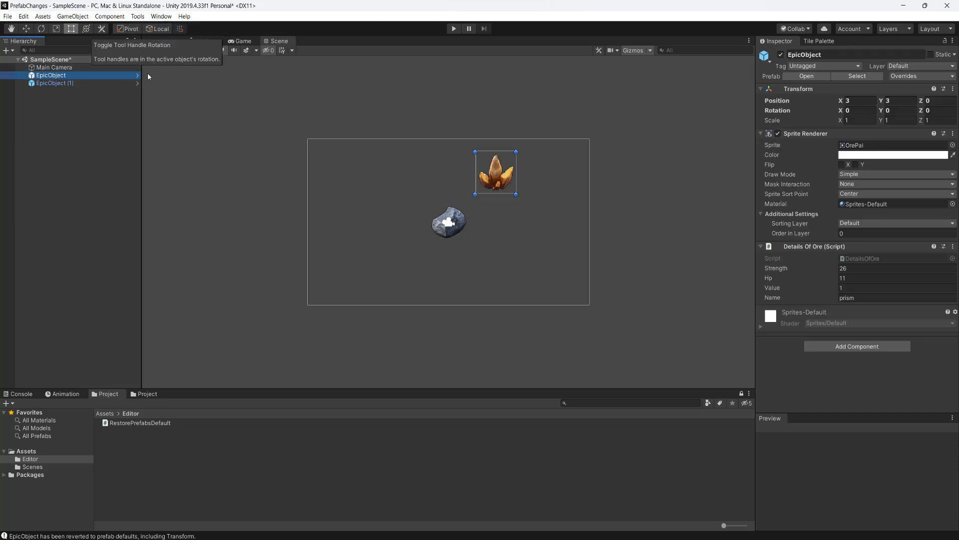
click(54, 83)
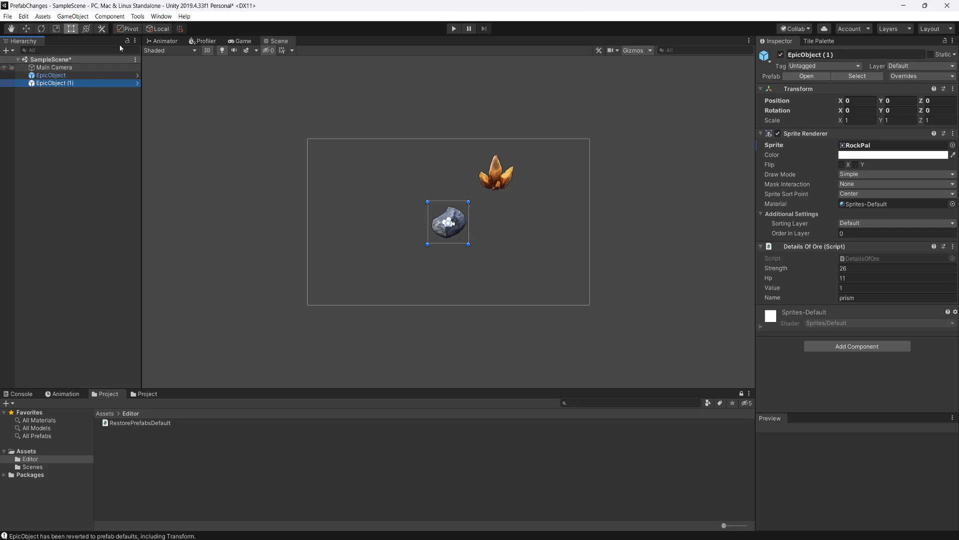